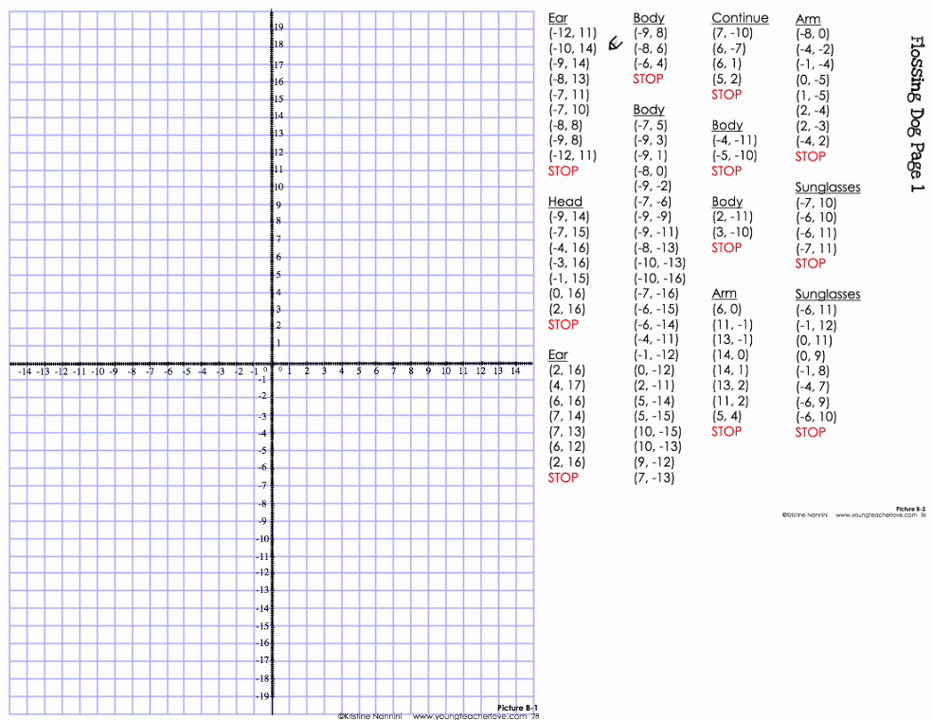
pyautogui.moveTo(575, 12)
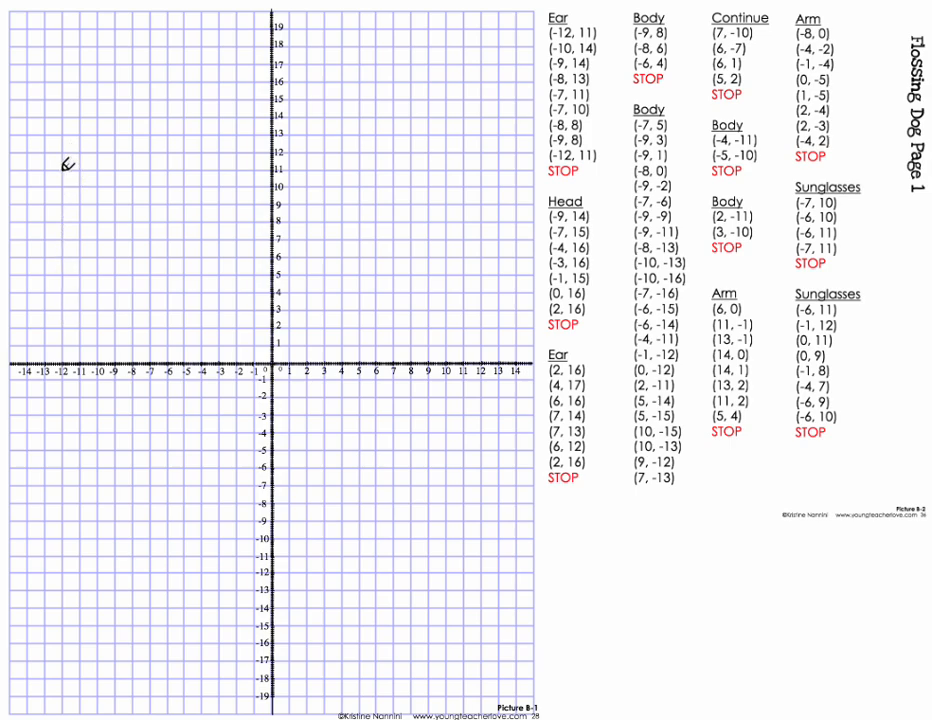
# Step: Plot the ear point (-12, 11) and draw a line up to (-10, 14)
pyautogui.click(63, 170)
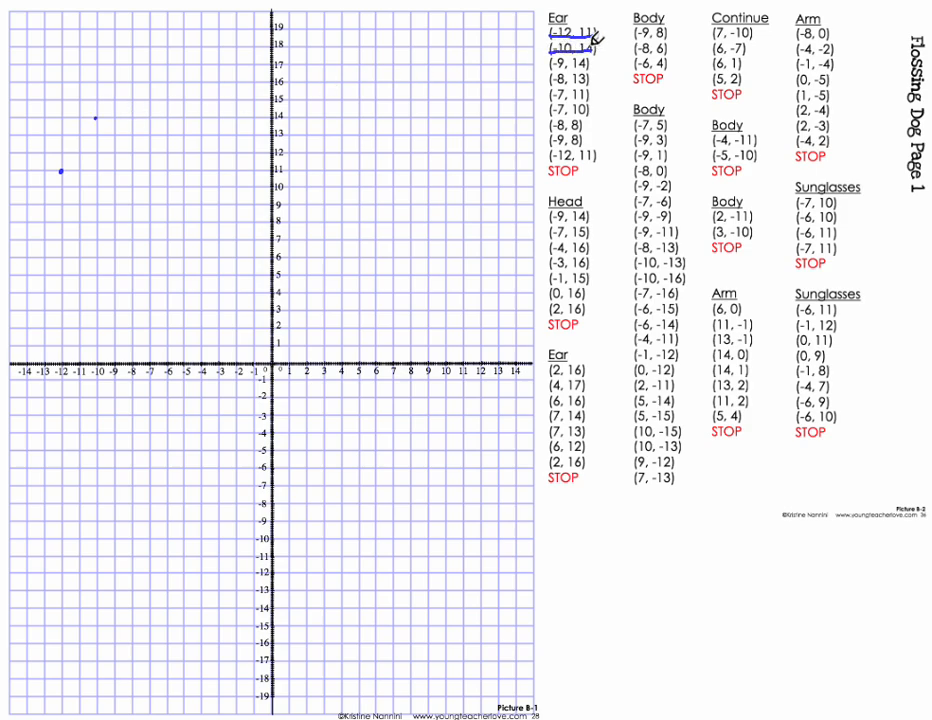
pyautogui.moveTo(70, 160)
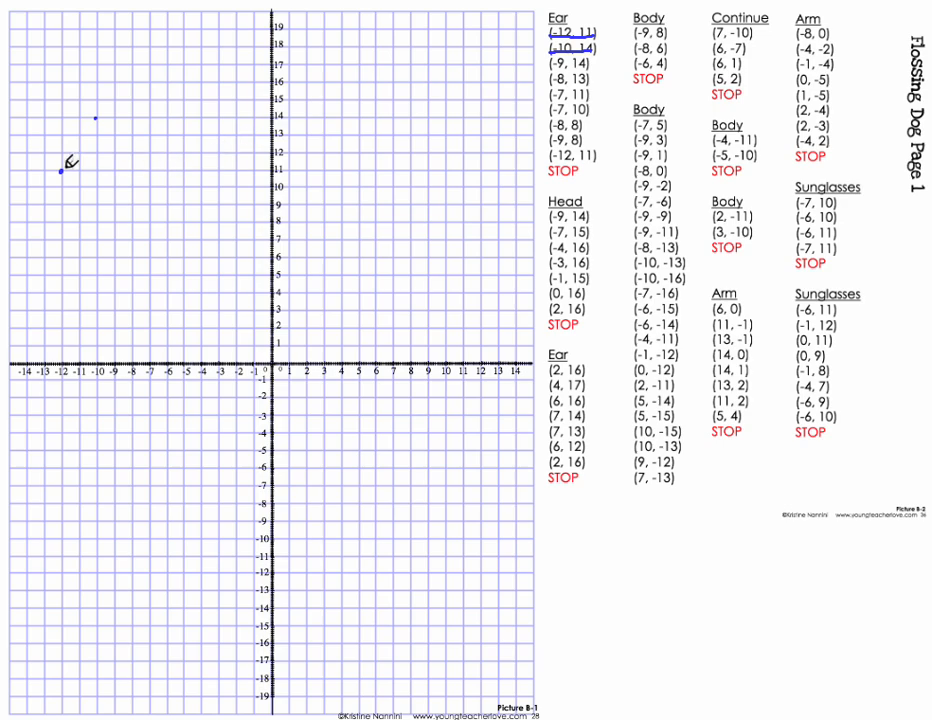
pyautogui.moveTo(108, 112)
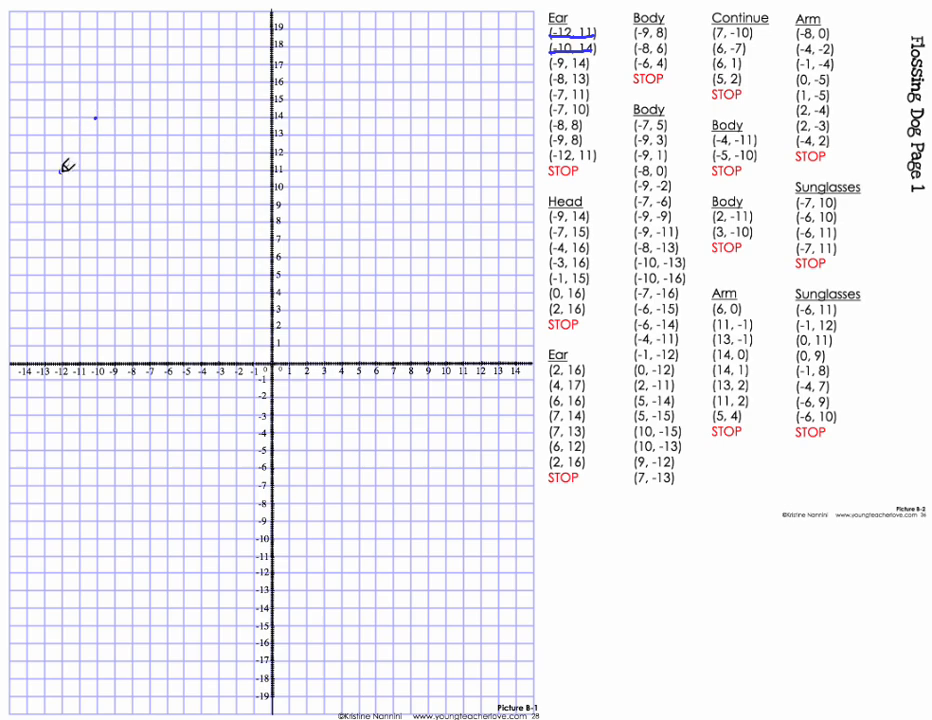
pyautogui.moveTo(62, 177); pyautogui.dragTo(103, 116)
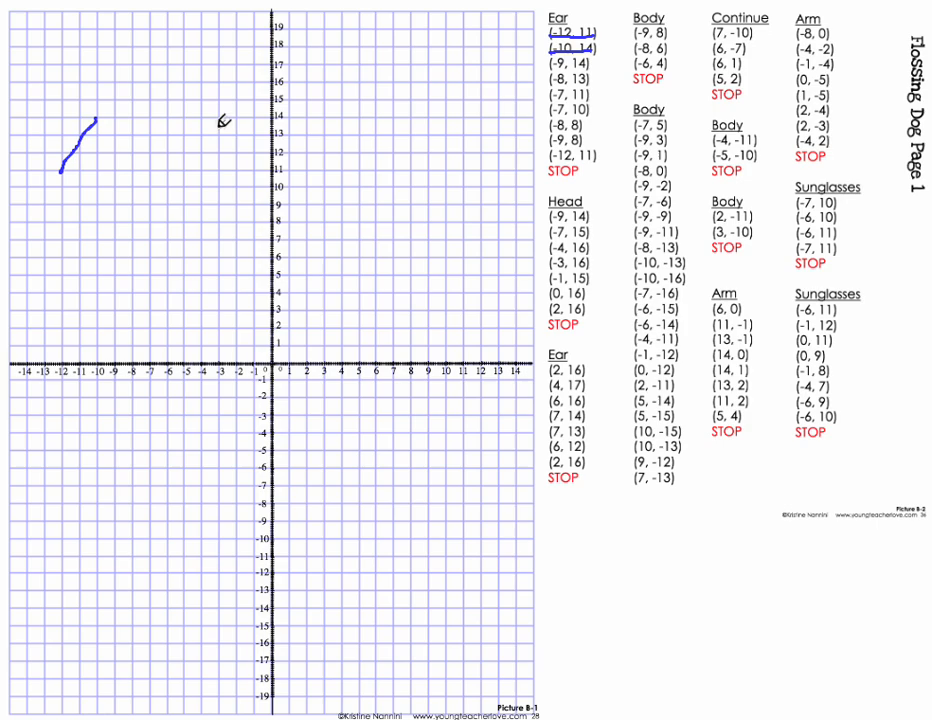
pyautogui.moveTo(228, 82)
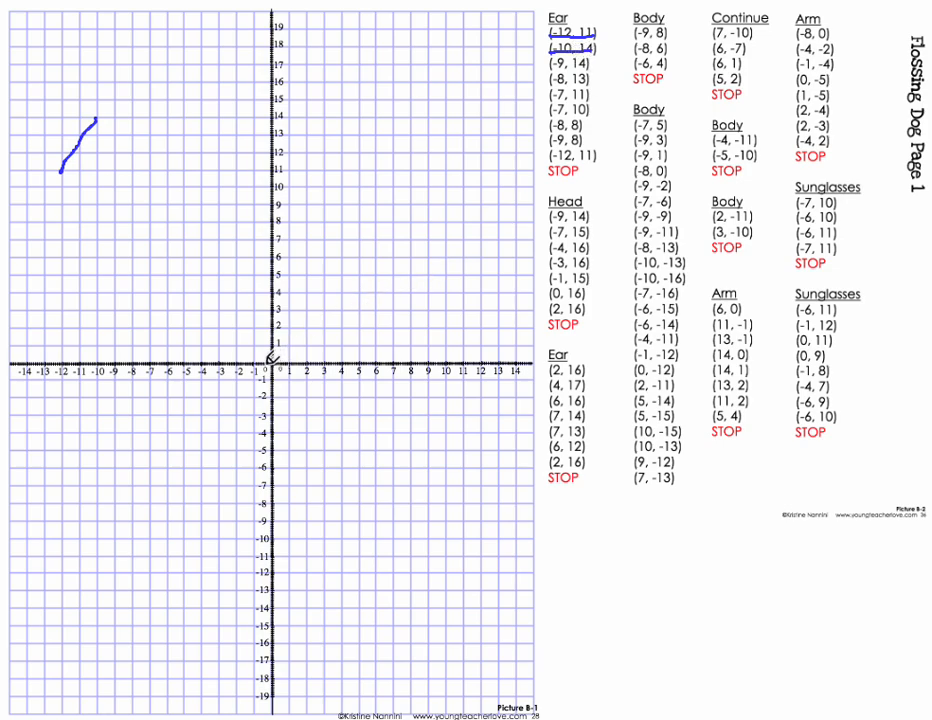
pyautogui.moveTo(121, 283)
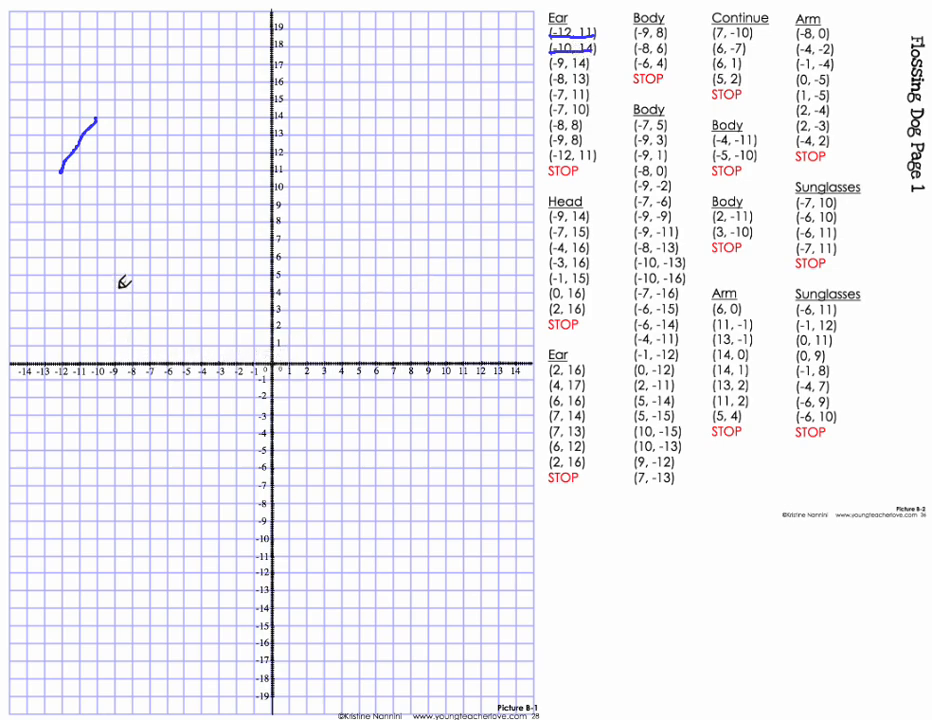
pyautogui.moveTo(122, 112)
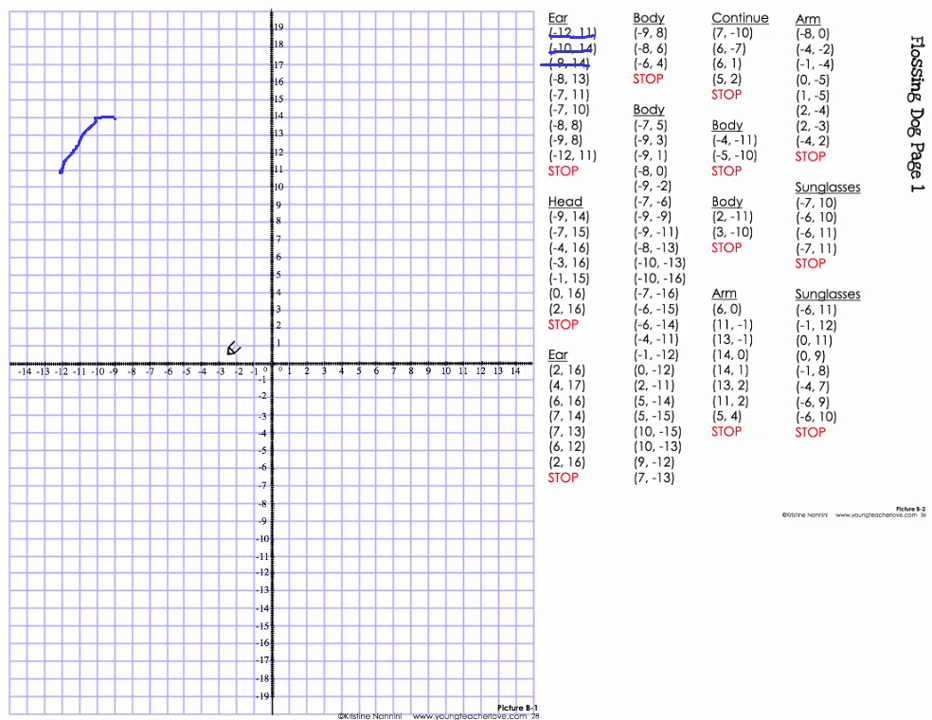
pyautogui.moveTo(135, 135)
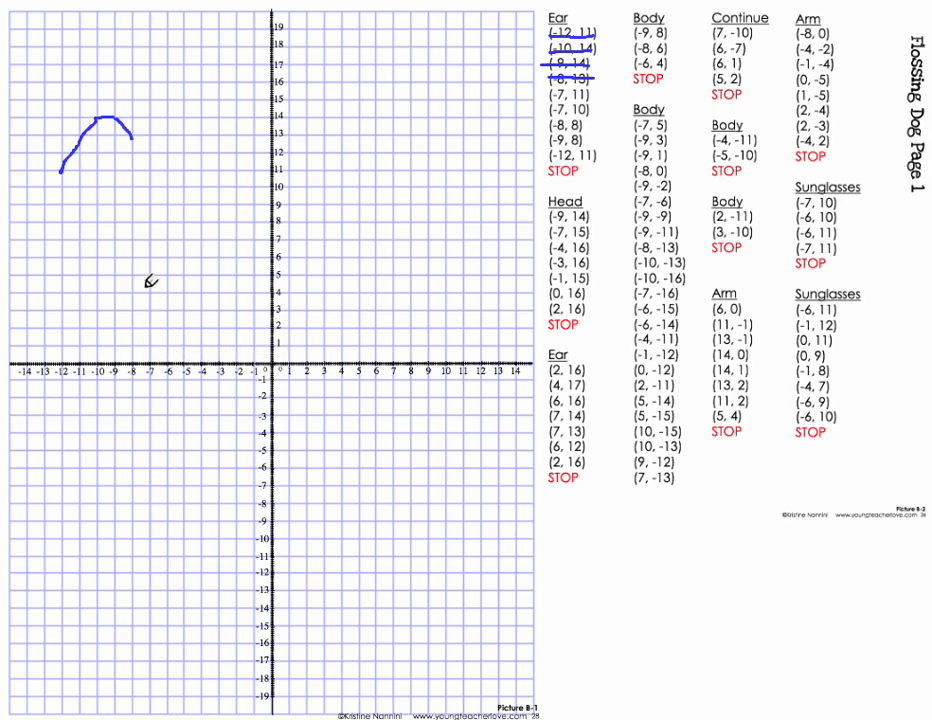
pyautogui.moveTo(158, 165)
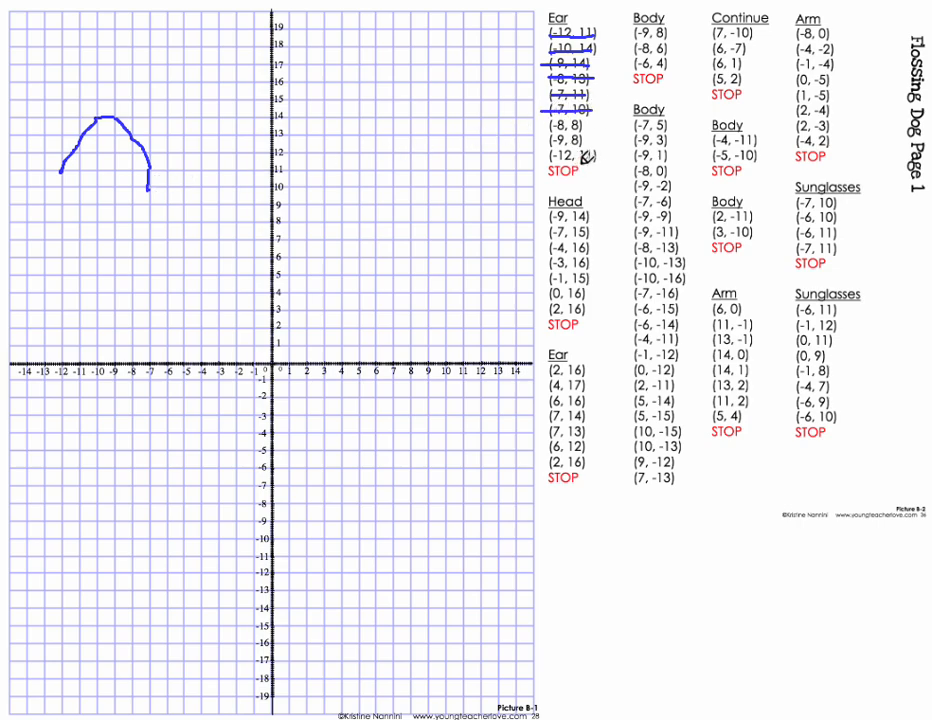
# Step: Circle the STOP marker below the first Ear coordinate list
pyautogui.moveTo(548, 175); pyautogui.dragTo(600, 195)
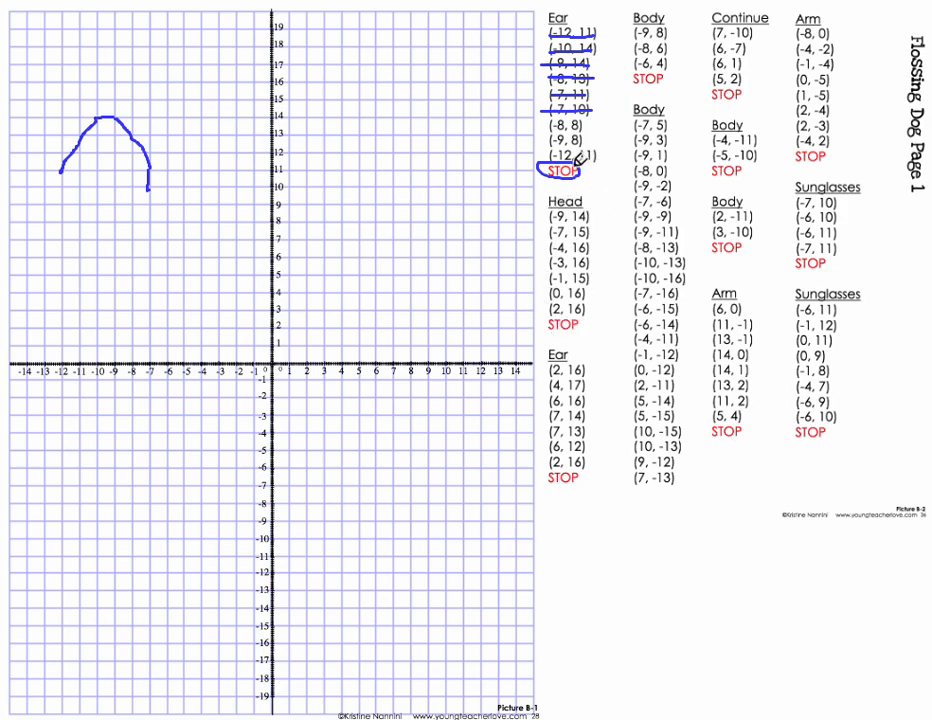
pyautogui.moveTo(582, 203)
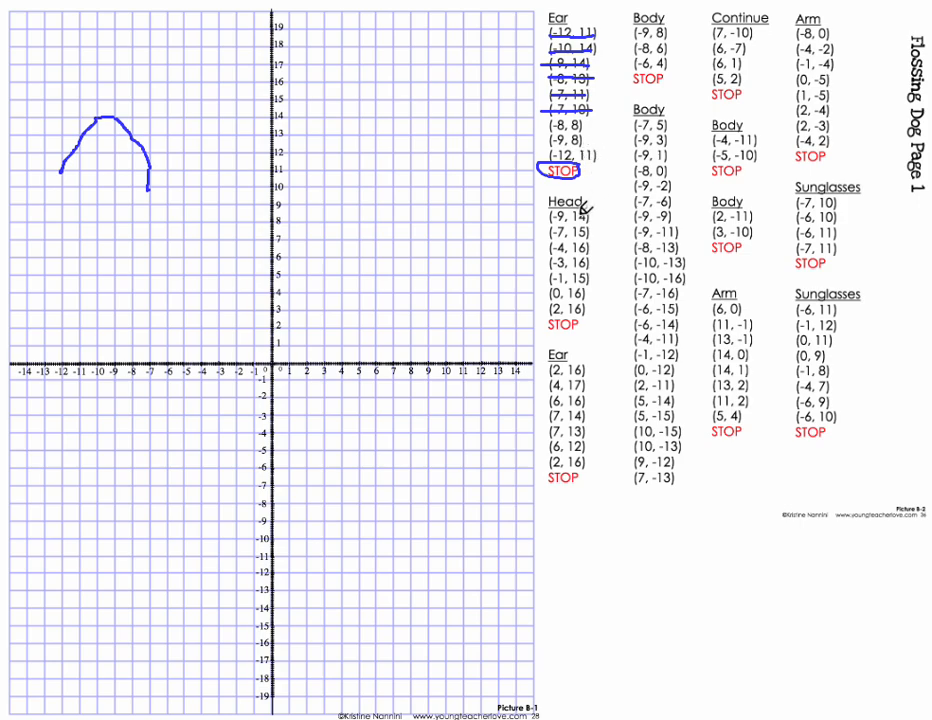